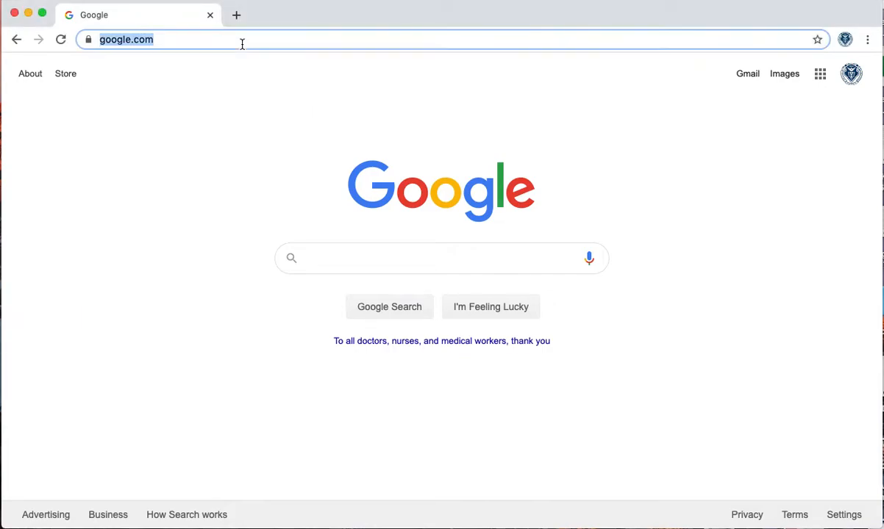
# - Search 'chrome' from the address bar and open the Chrome Web Store's Extensions page
pyautogui.write('chrome.')
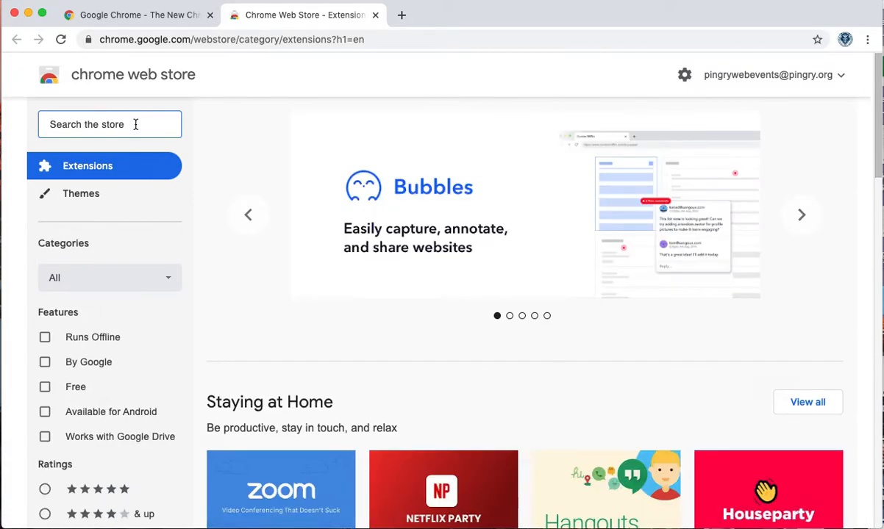
# - Search the store for 'grid vi' and add the Google Meet Grid View extension to Chrome
pyautogui.write('grid view')
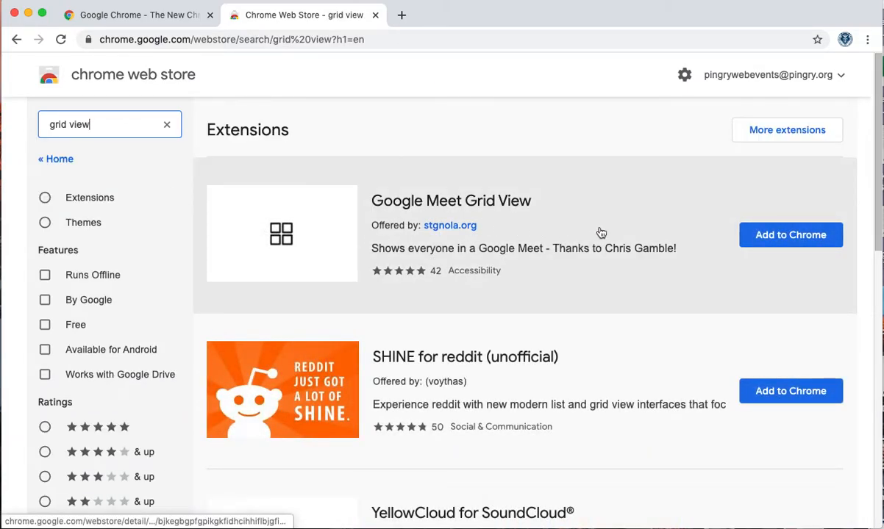
pyautogui.moveTo(790, 235)
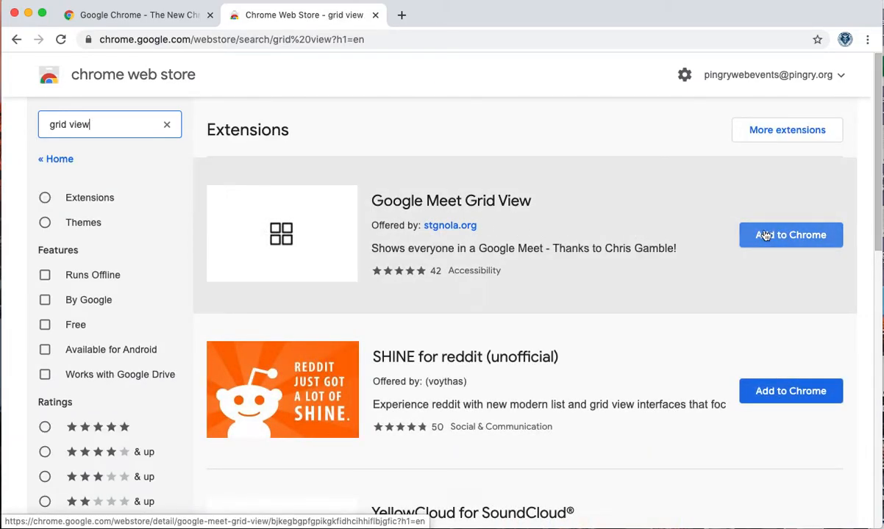
pyautogui.click(791, 235)
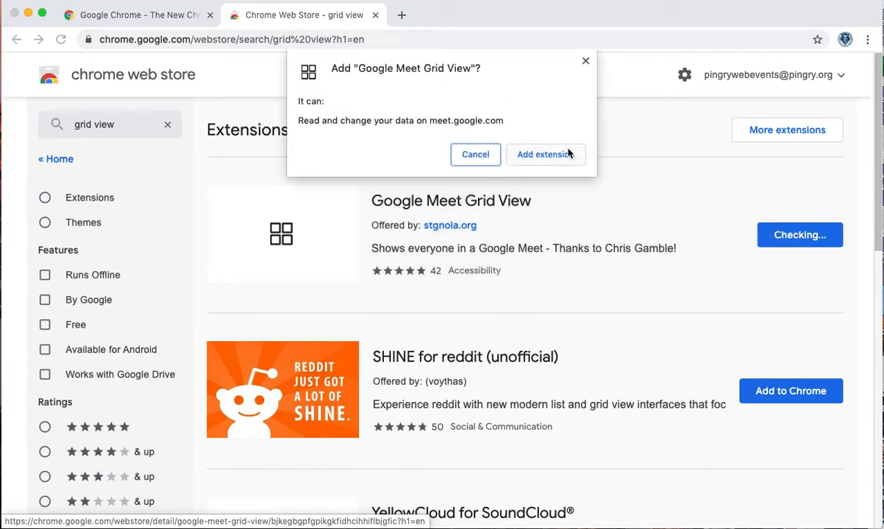
pyautogui.moveTo(545, 154)
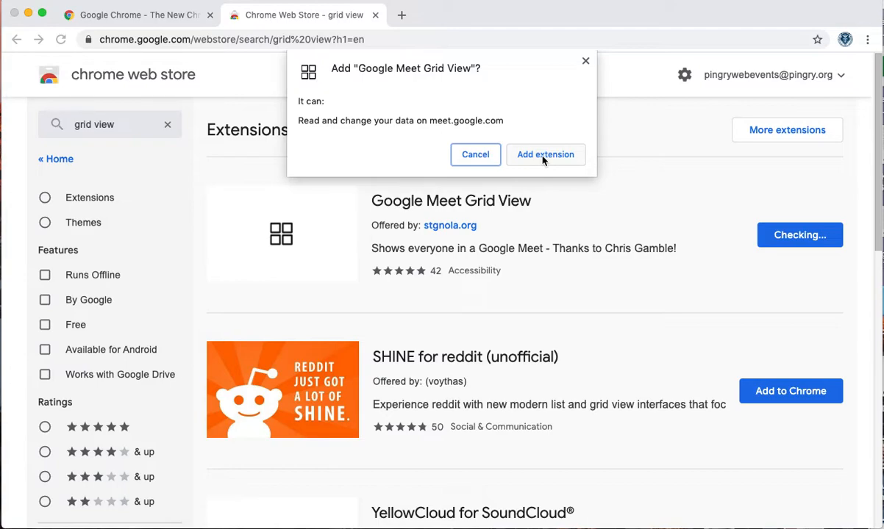
pyautogui.click(545, 154)
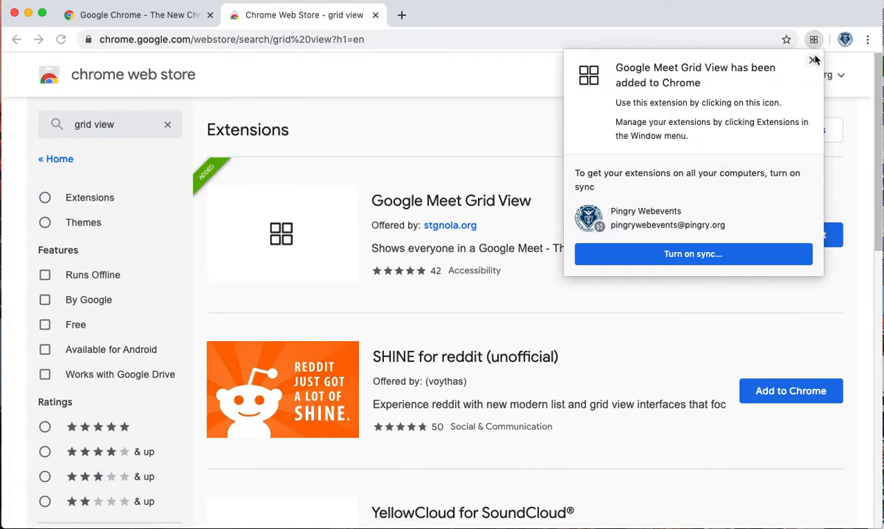
pyautogui.click(813, 60)
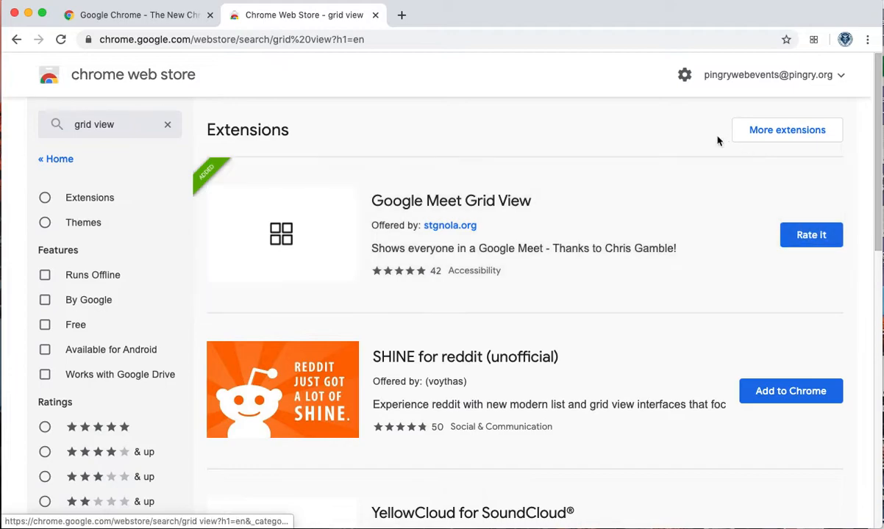
pyautogui.moveTo(679, 140)
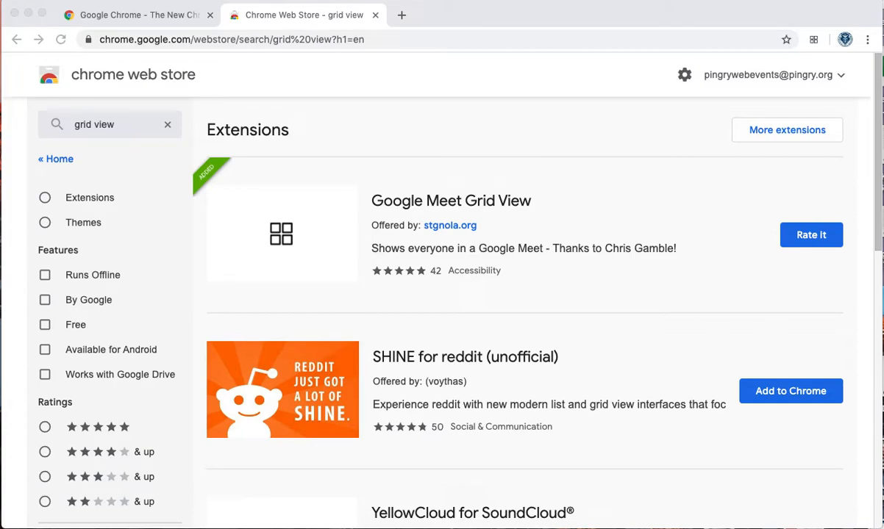
pyautogui.moveTo(125, 139)
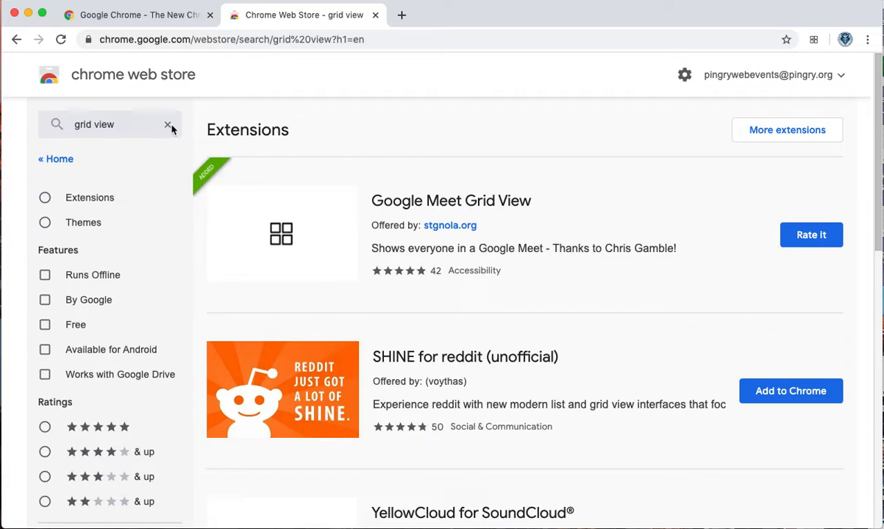
# - Search the store for 'nod' and add Nod - Reactions for Google Meet to Chrome
pyautogui.write('nod')
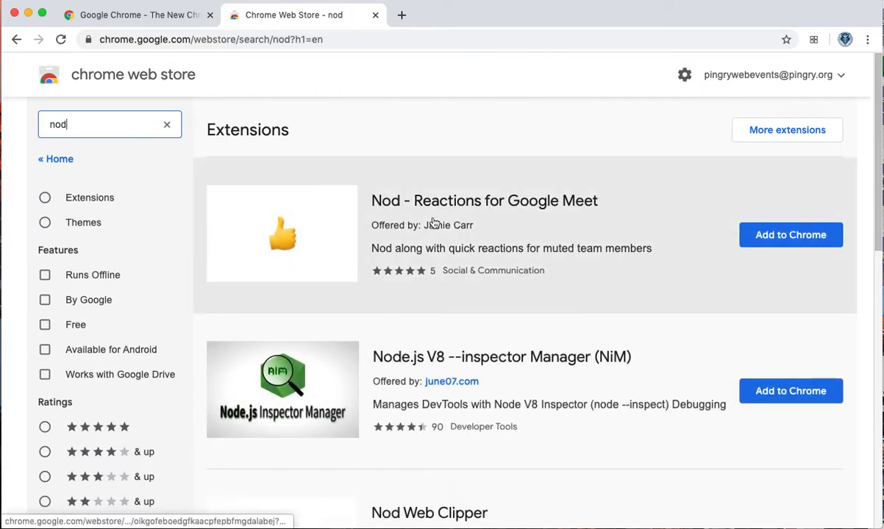
pyautogui.moveTo(477, 205)
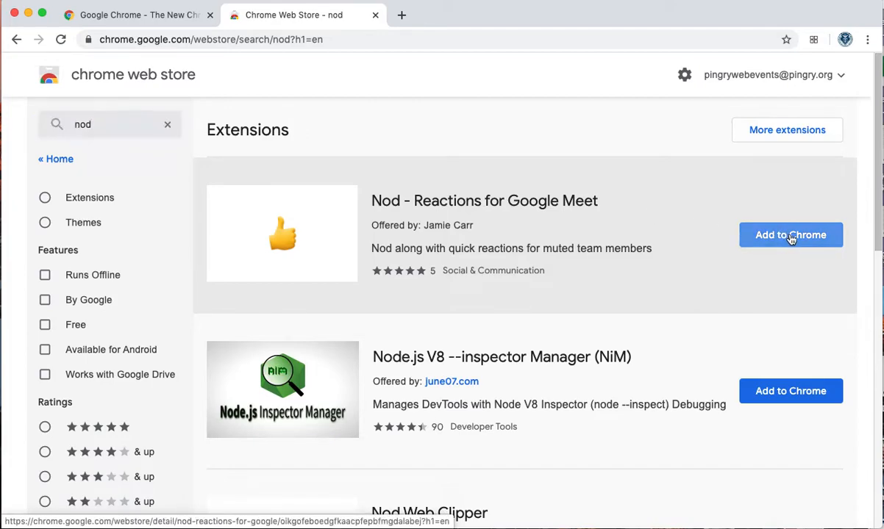
pyautogui.click(791, 234)
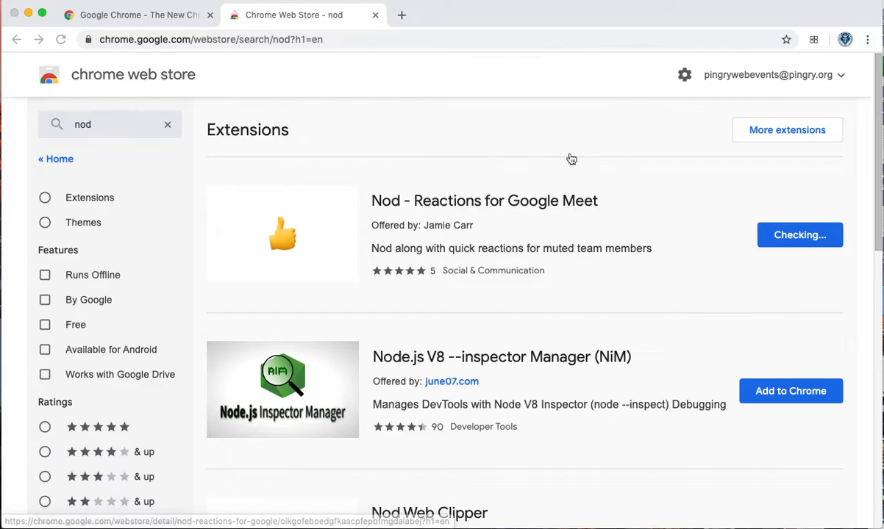
pyautogui.click(800, 234)
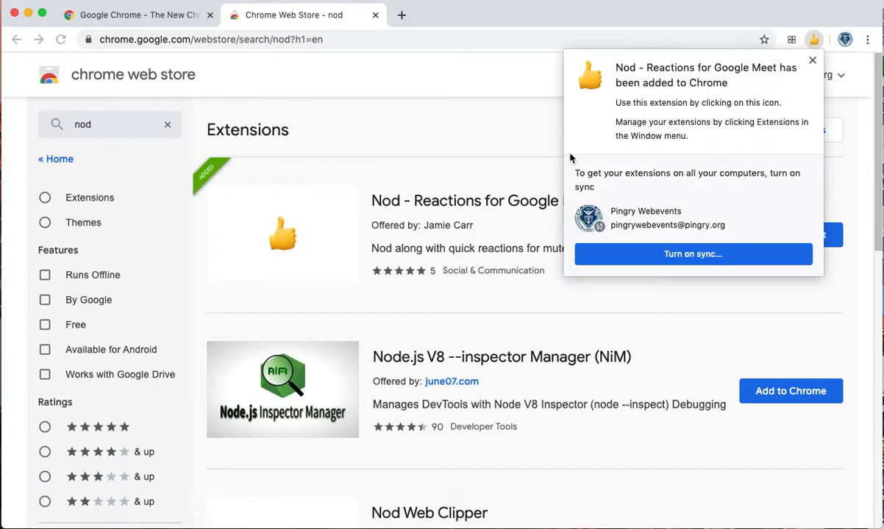
pyautogui.click(812, 61)
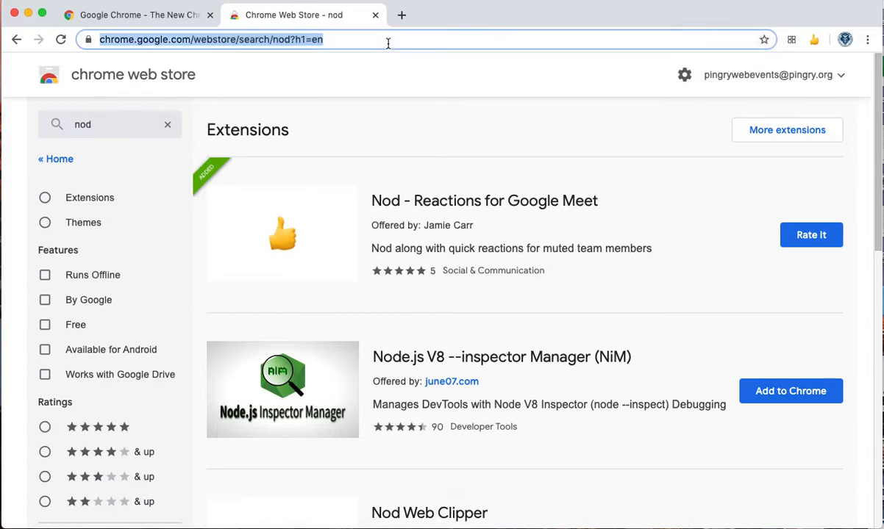
# - Open Google Meet and start a new meeting without a code, reaching kos-uape-jcr's ready page
pyautogui.write('met')
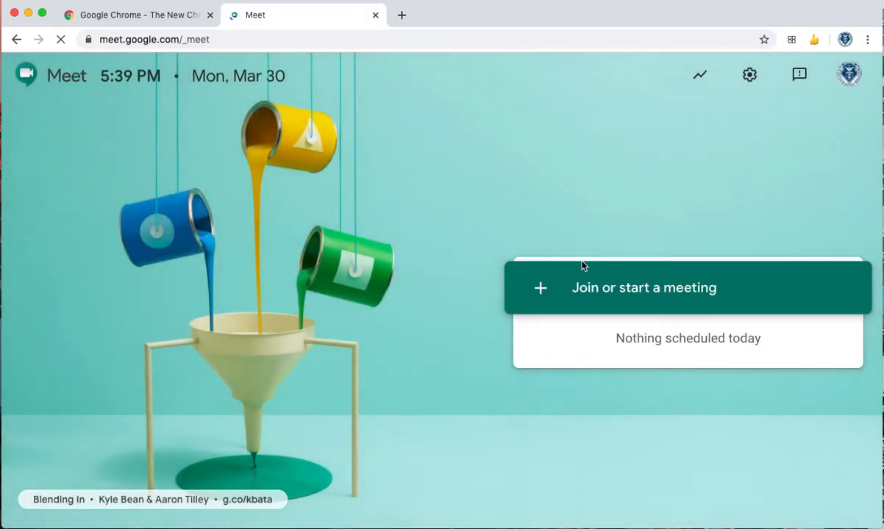
pyautogui.click(643, 287)
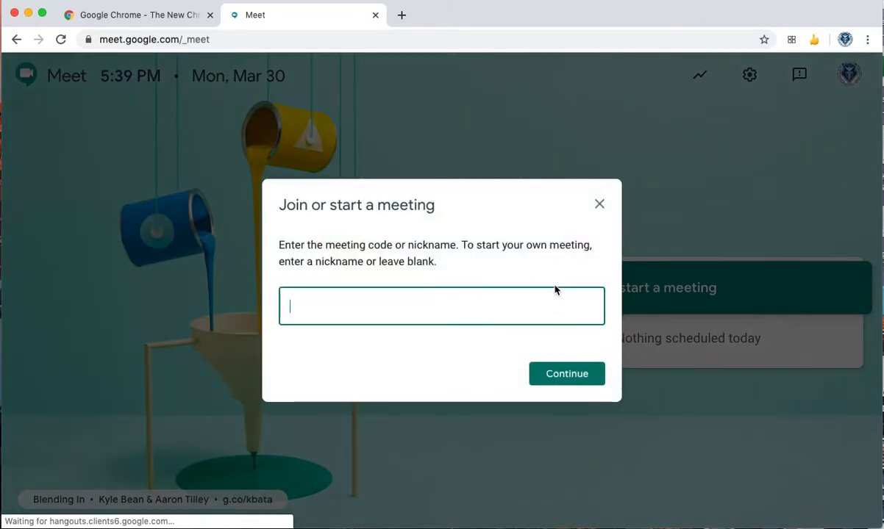
pyautogui.click(566, 374)
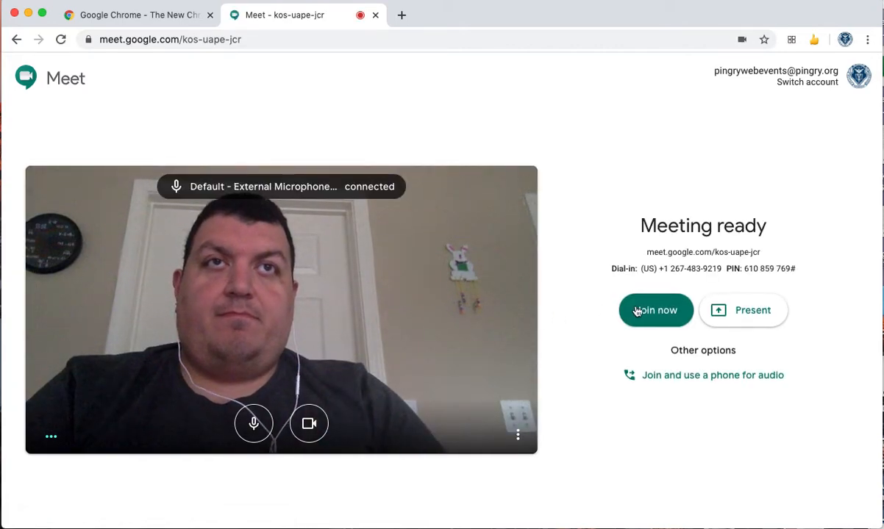
# - Join meeting kos-uape-jcr with the camera turned off
pyautogui.click(655, 310)
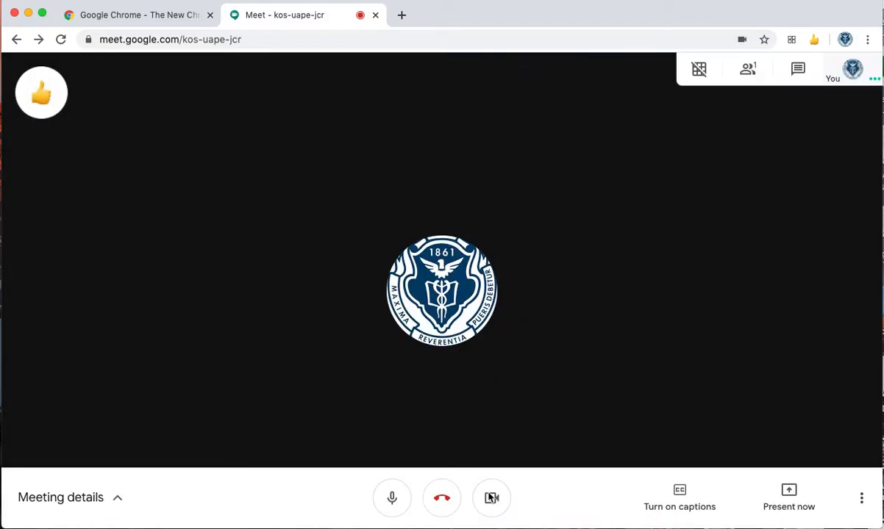
pyautogui.click(491, 498)
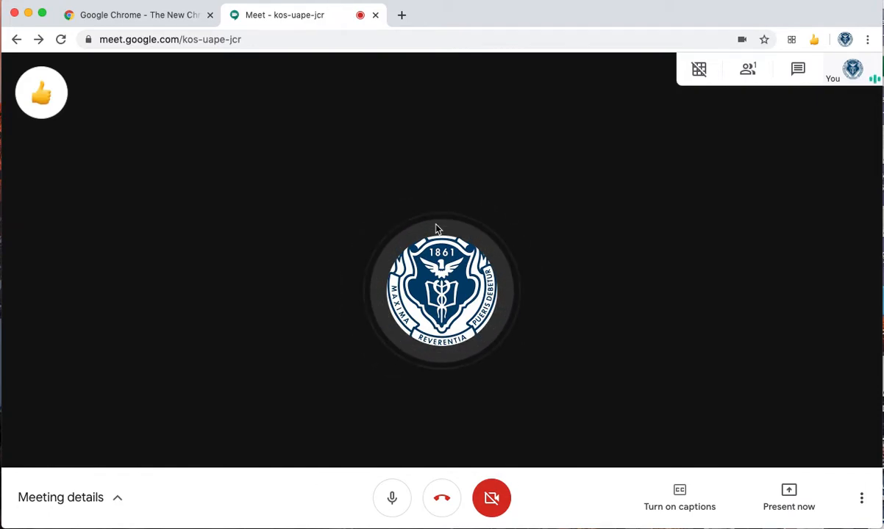
pyautogui.click(697, 69)
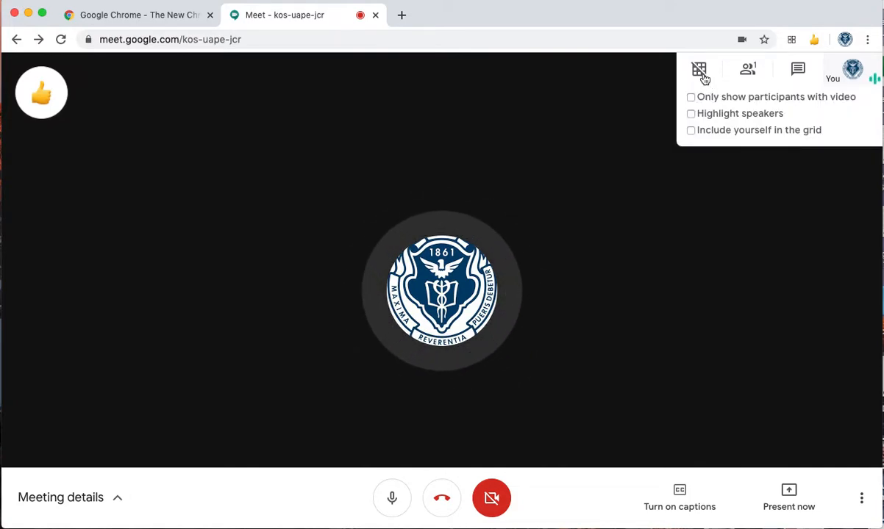
pyautogui.moveTo(730, 112)
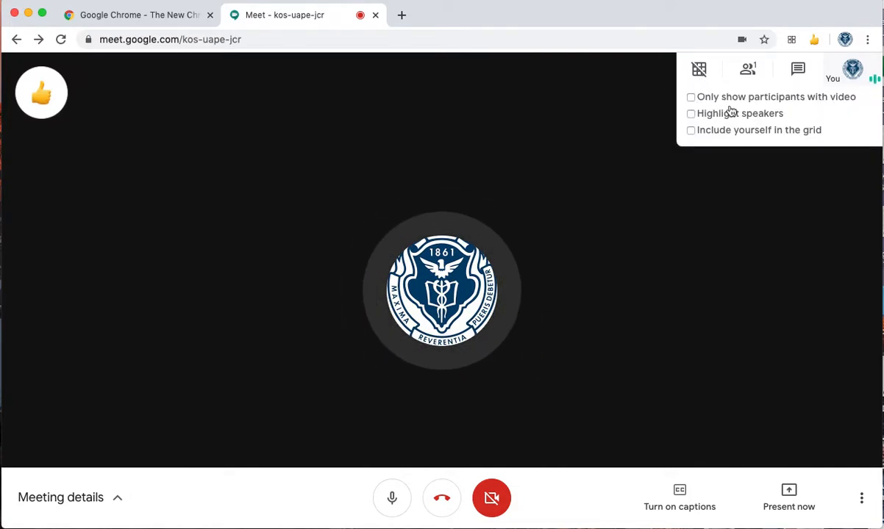
pyautogui.click(698, 69)
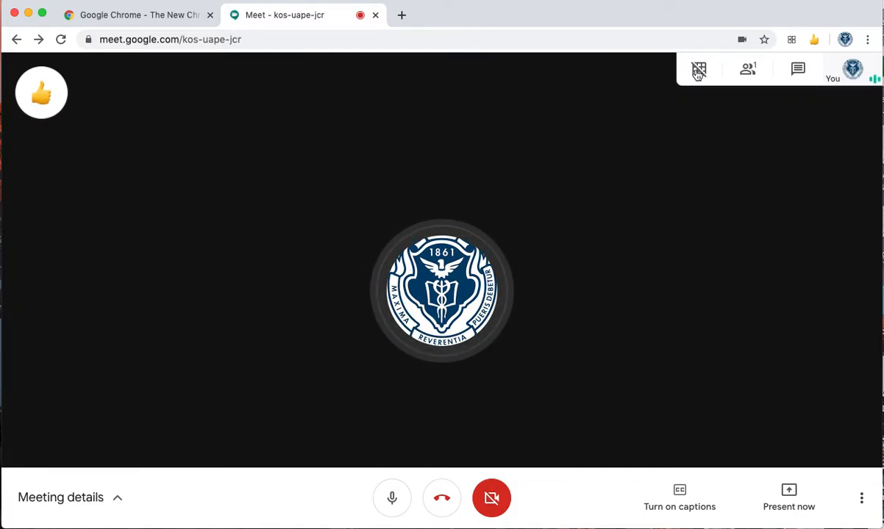
pyautogui.click(697, 69)
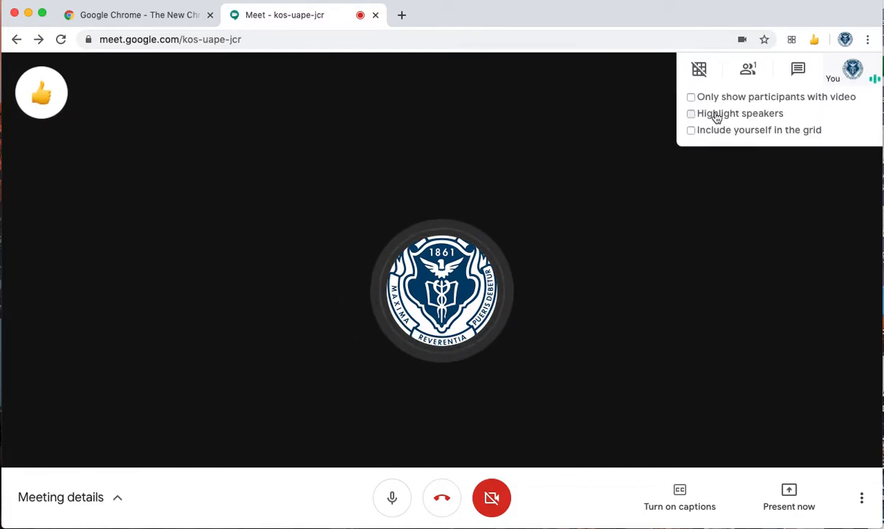
# - Set Grid View to highlight speakers and leave yourself out of the grid
pyautogui.click(691, 113)
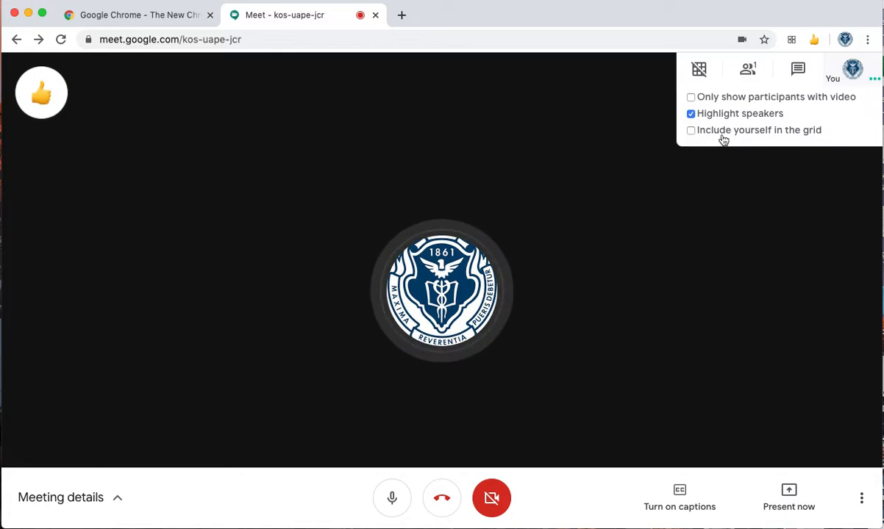
pyautogui.click(690, 130)
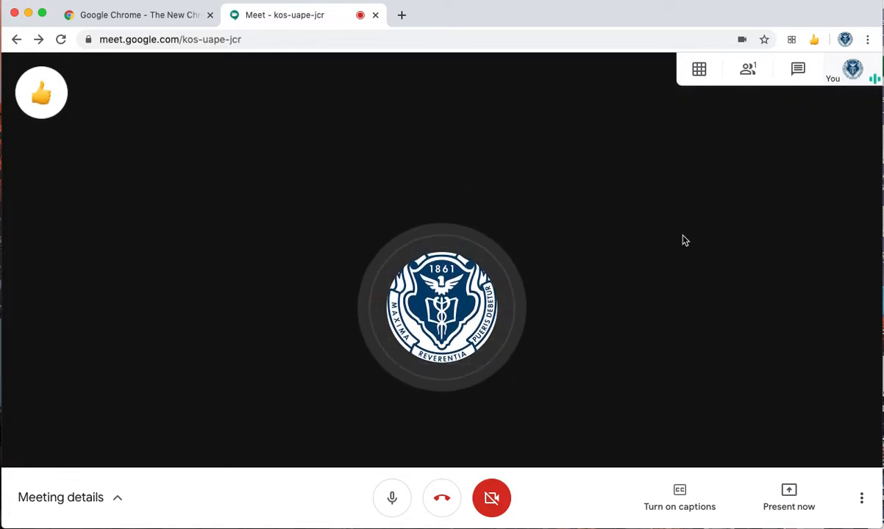
pyautogui.click(699, 69)
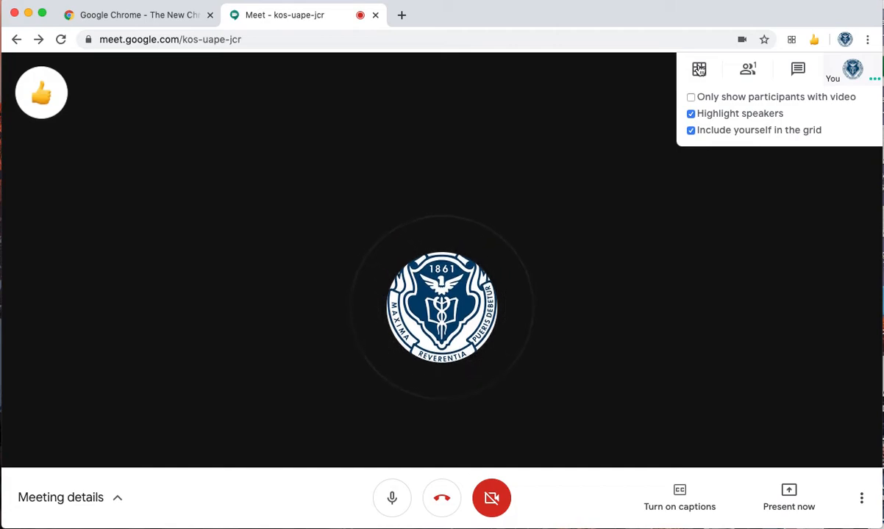
pyautogui.click(698, 69)
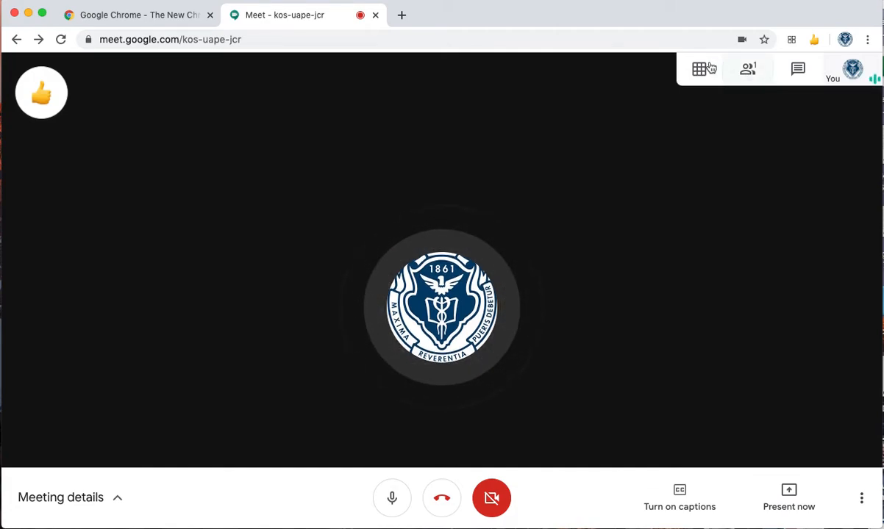
pyautogui.click(698, 68)
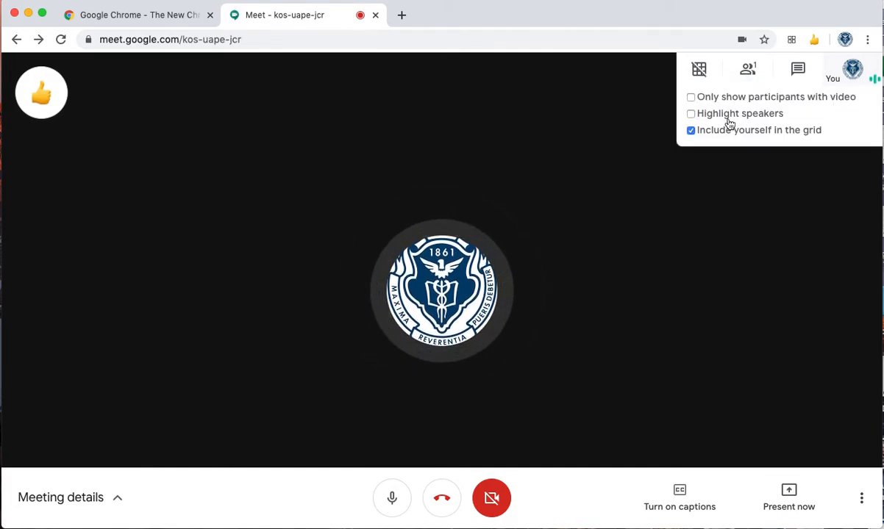
pyautogui.click(690, 113)
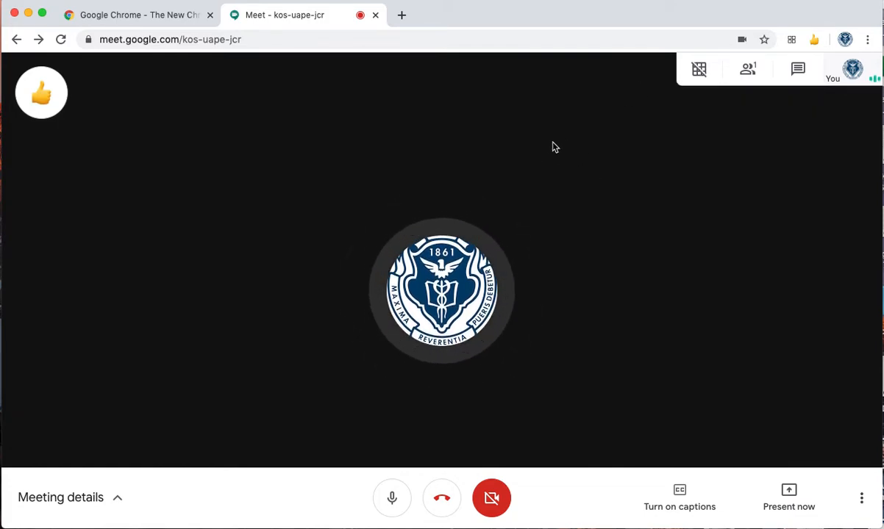
pyautogui.moveTo(621, 341)
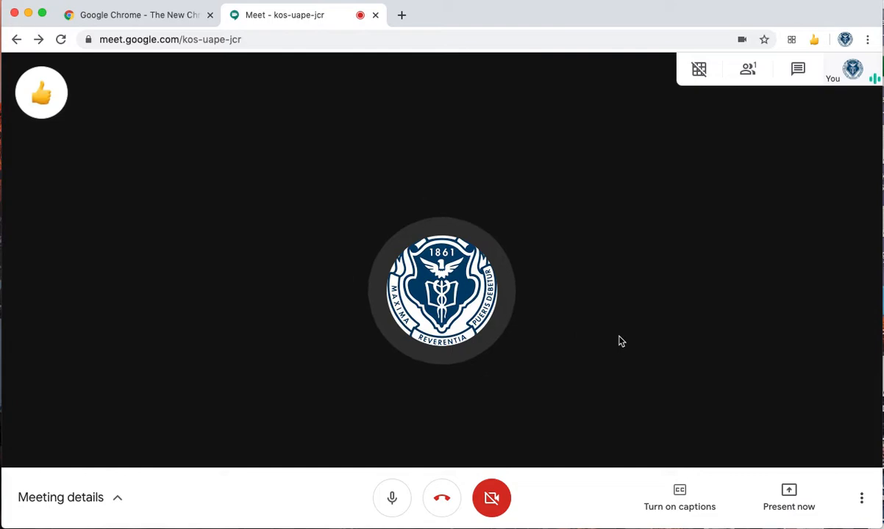
pyautogui.moveTo(147, 248)
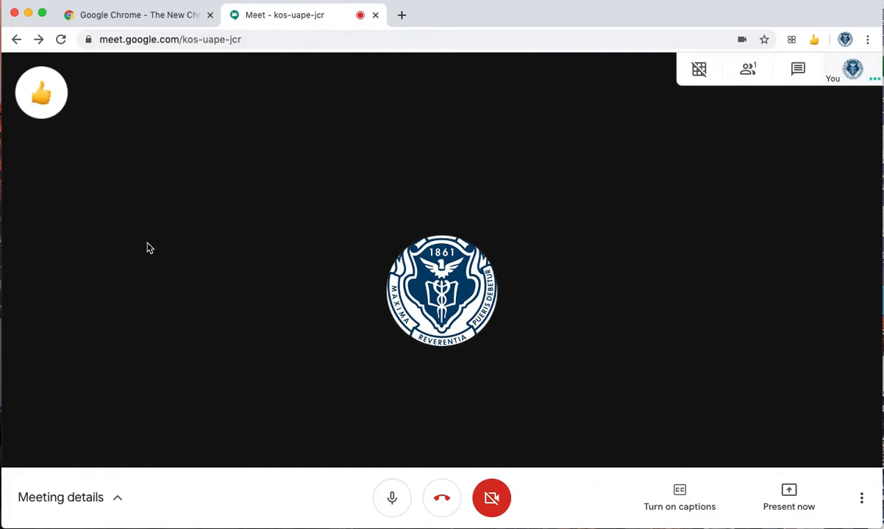
pyautogui.click(698, 68)
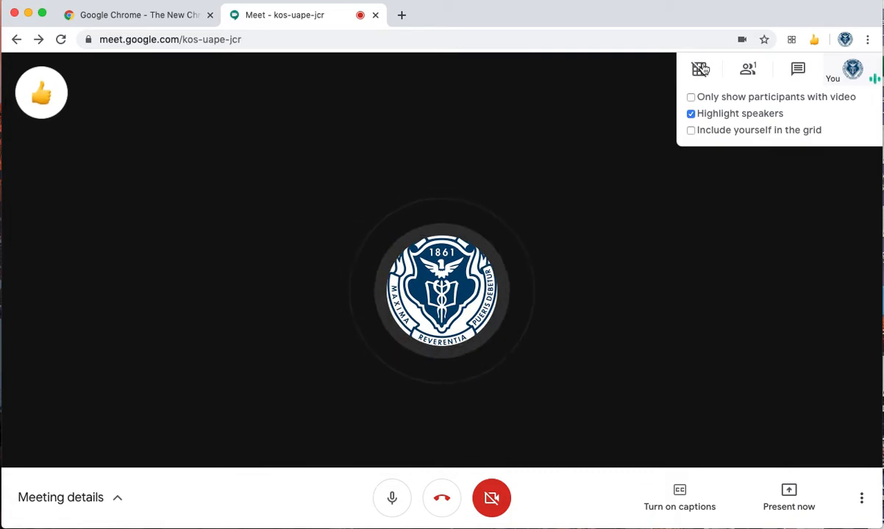
# - Close the Grid View options and send thumbs-up reactions with Nod
pyautogui.click(699, 69)
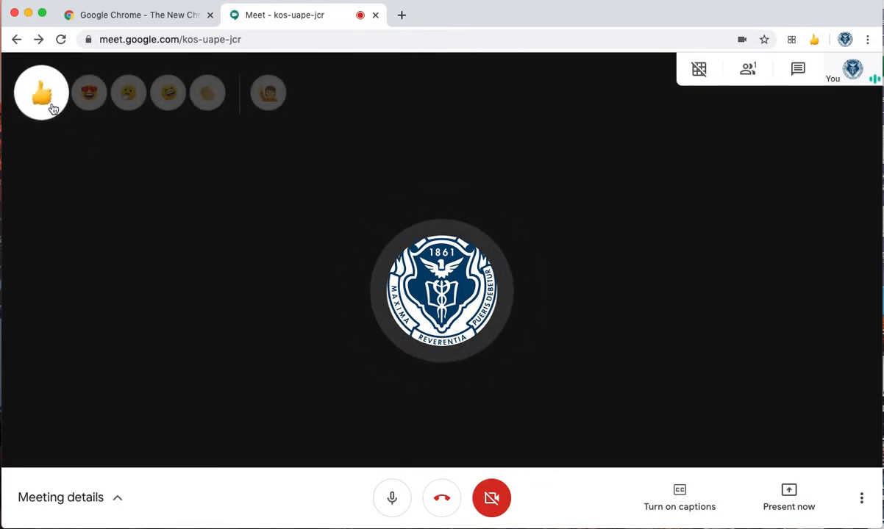
pyautogui.click(42, 93)
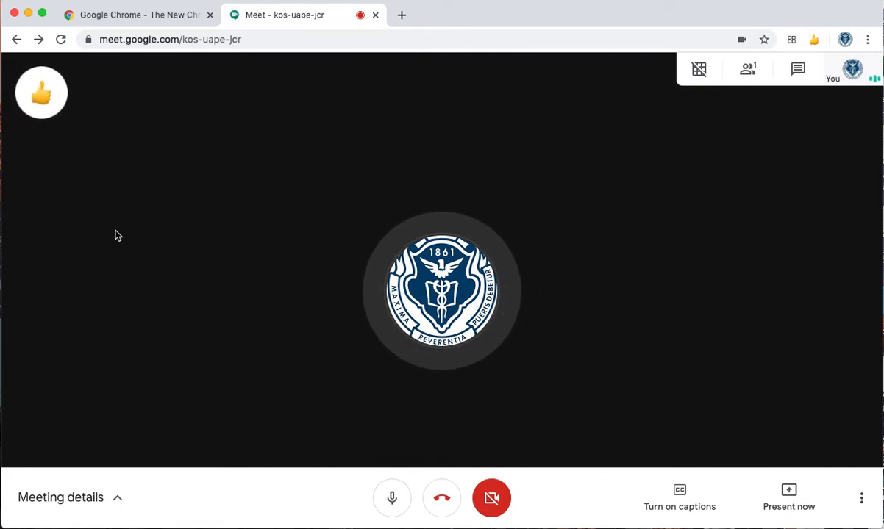
pyautogui.click(41, 93)
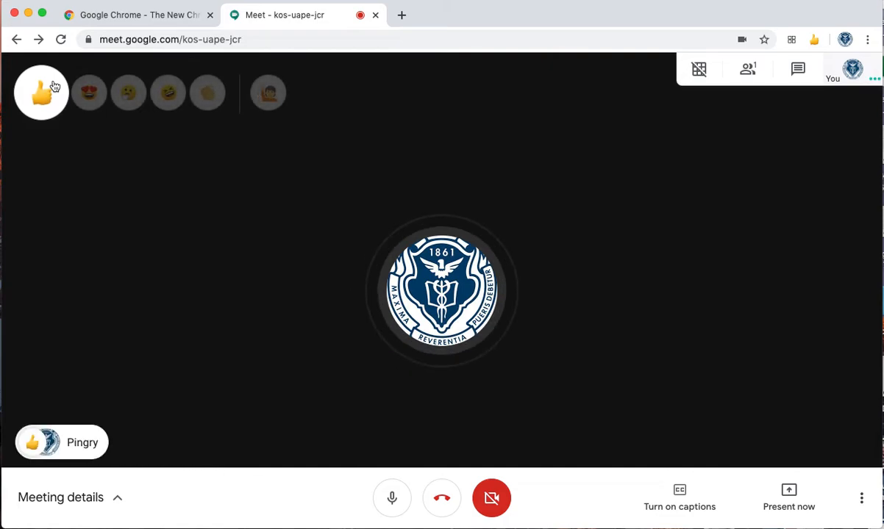
pyautogui.click(41, 91)
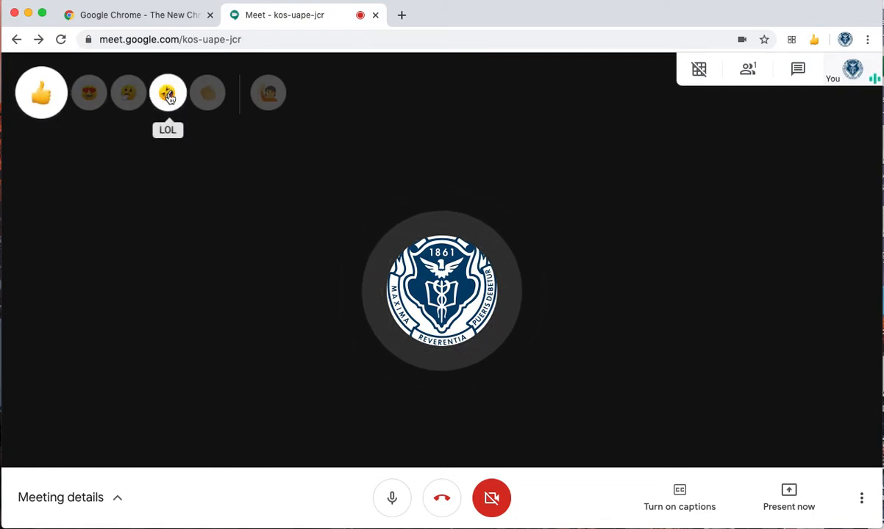
pyautogui.moveTo(267, 93)
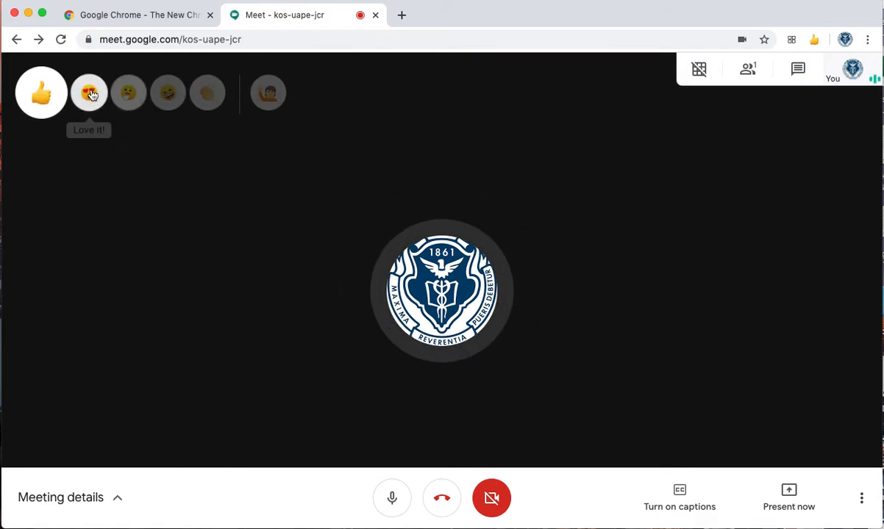
pyautogui.click(89, 93)
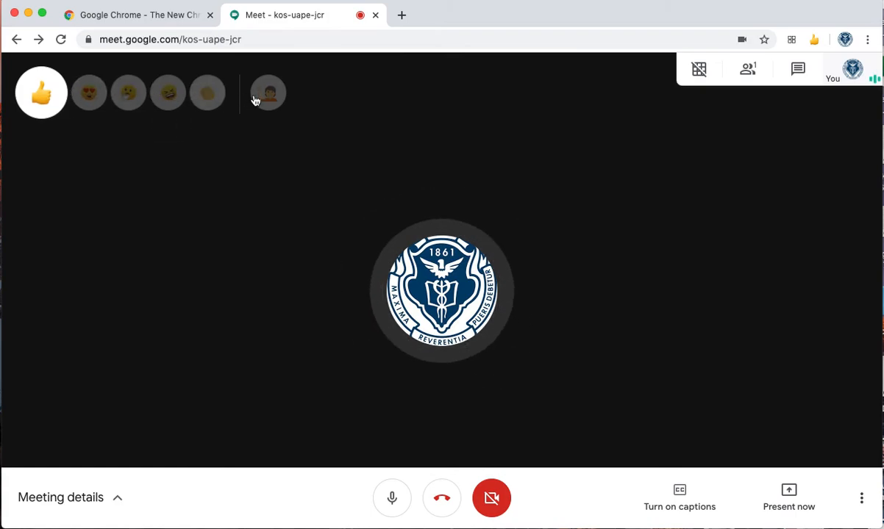
# - Mute the microphone, send an I'm Confused? reaction, and show the People panel
pyautogui.click(391, 498)
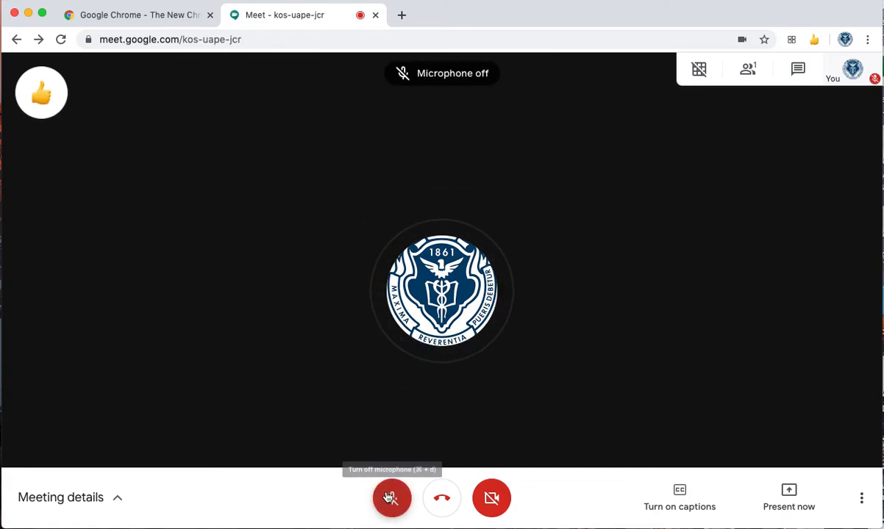
pyautogui.click(391, 497)
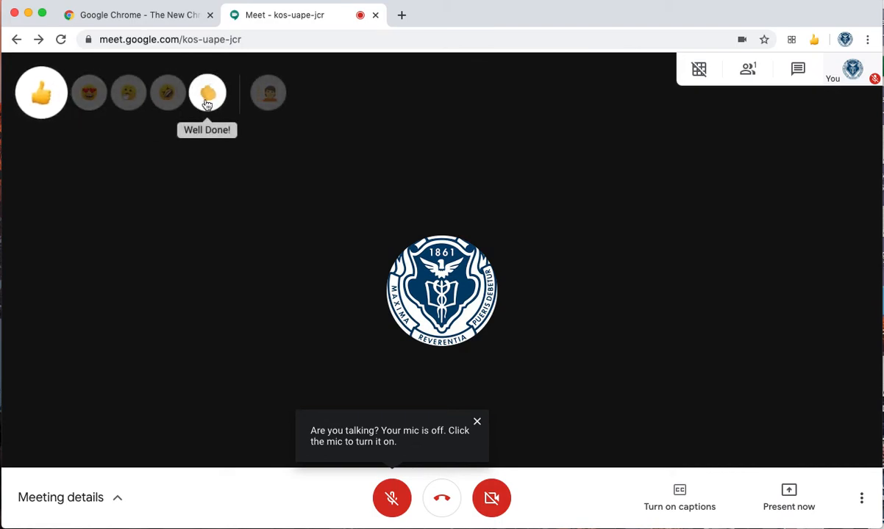
pyautogui.moveTo(128, 93)
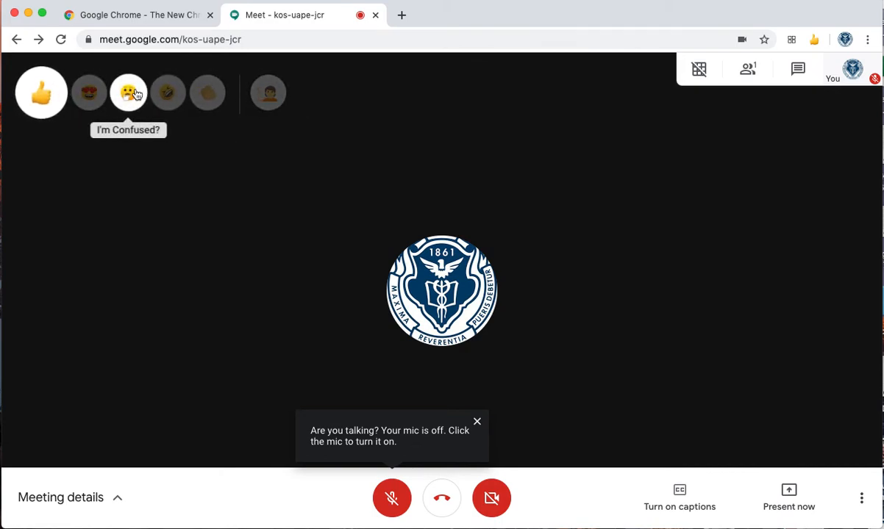
pyautogui.moveTo(154, 94)
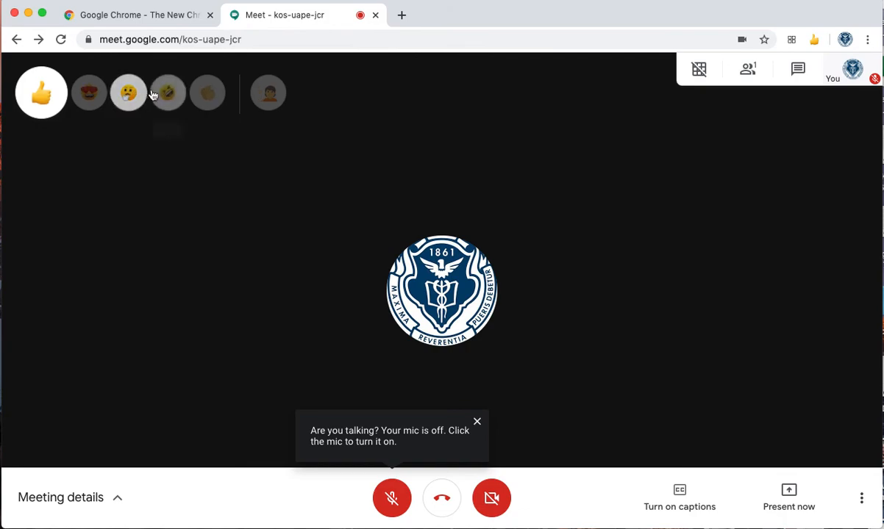
pyautogui.moveTo(128, 92)
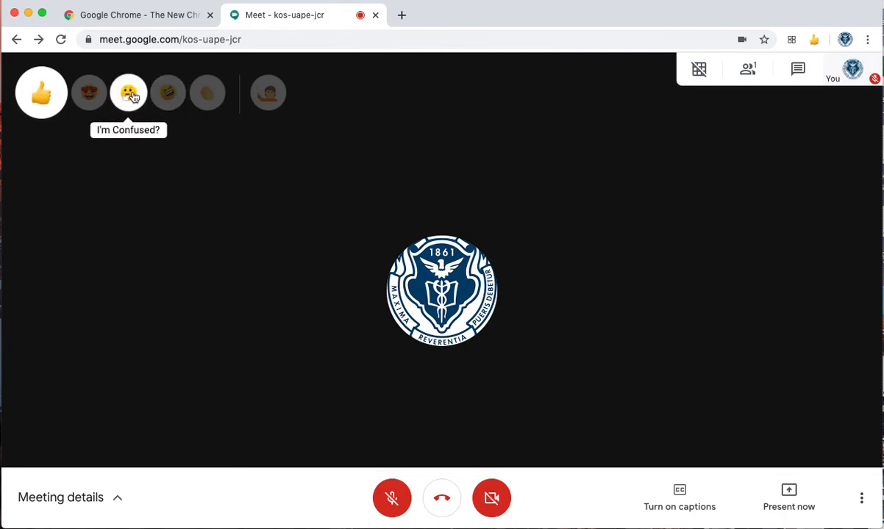
pyautogui.click(129, 92)
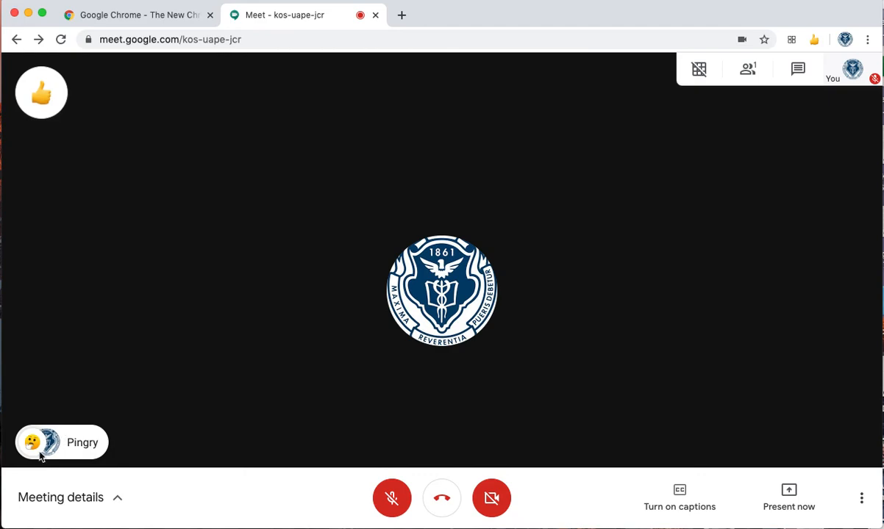
pyautogui.moveTo(67, 452)
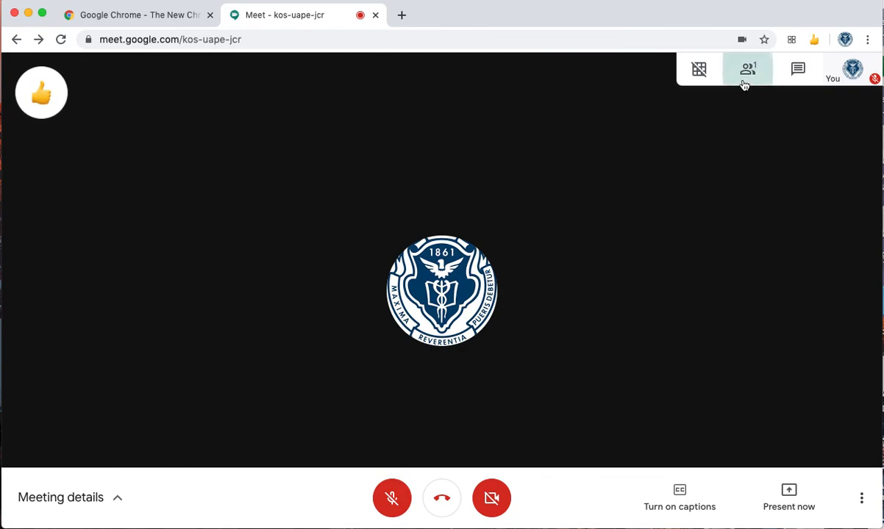
pyautogui.click(747, 70)
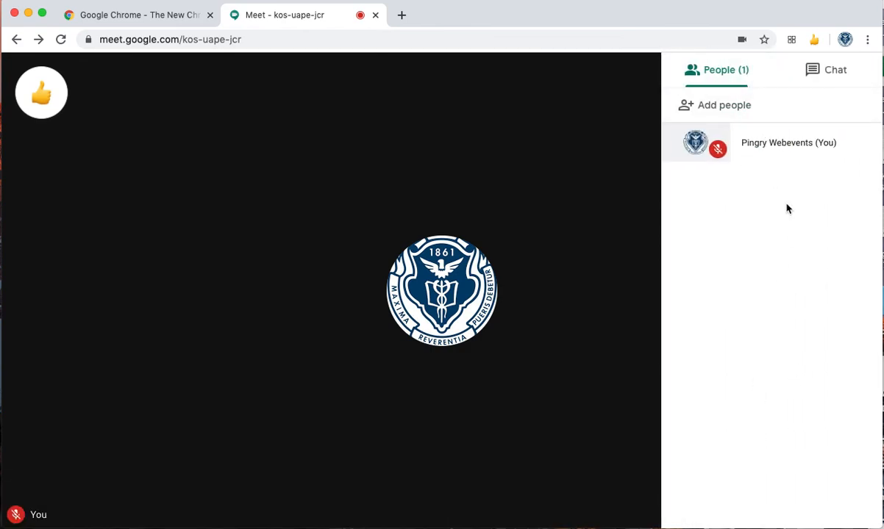